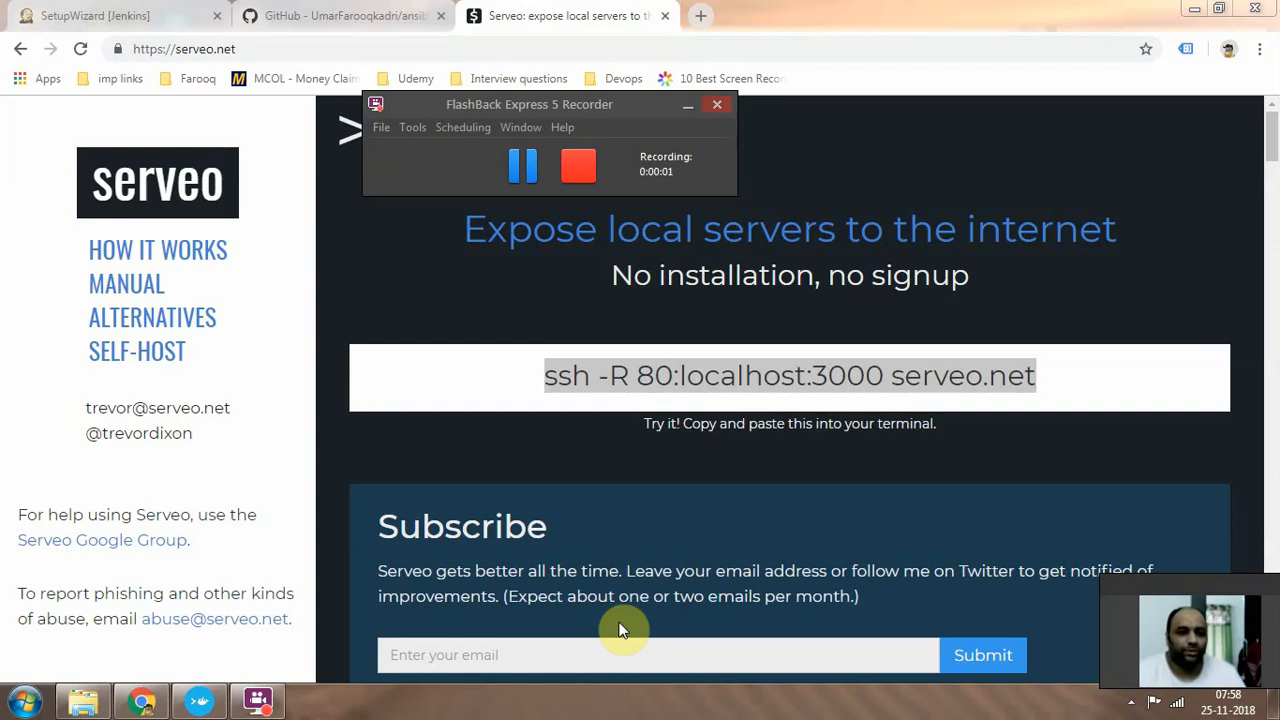
mouse_move(688, 104)
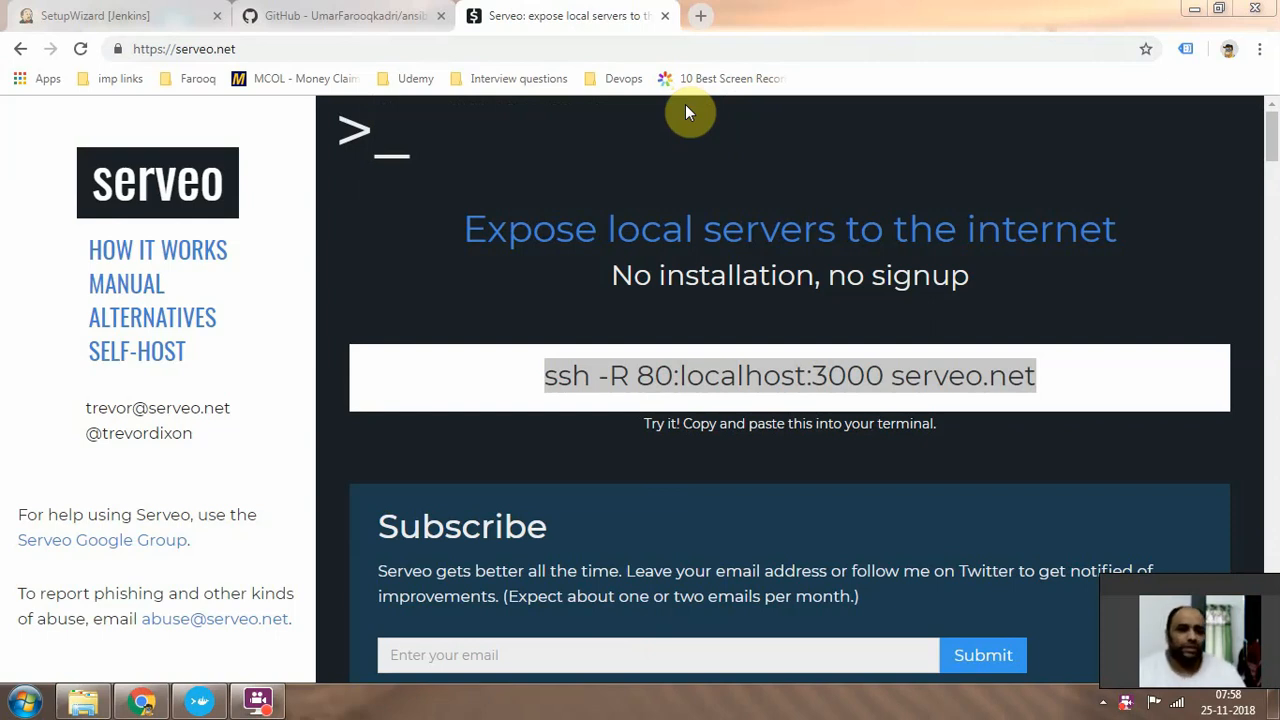
- Select the example command 'ssh -R 80:localhost:3000 serveo.net' on the Serveo homepage
click(185, 48)
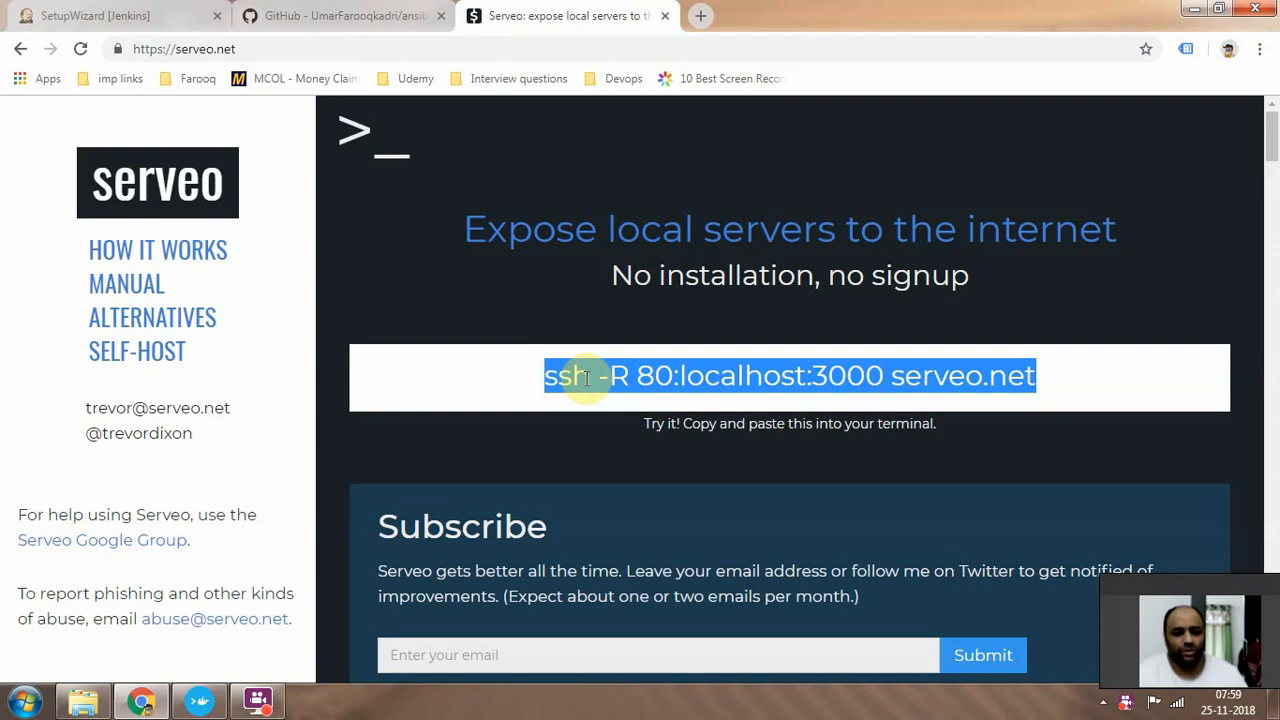
- Launch Git Bash from Start search, then return to the Jenkins setup tab at localhost:8080
key(Win+r)
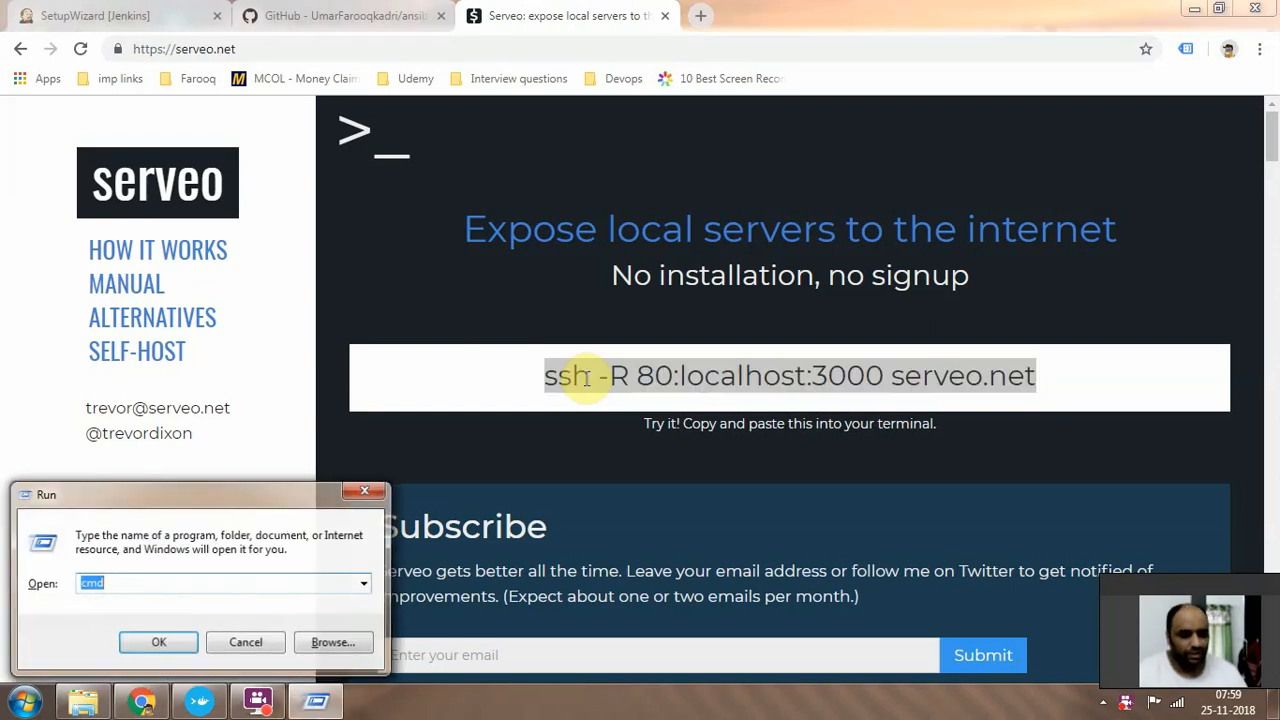
click(158, 642)
text(bas)
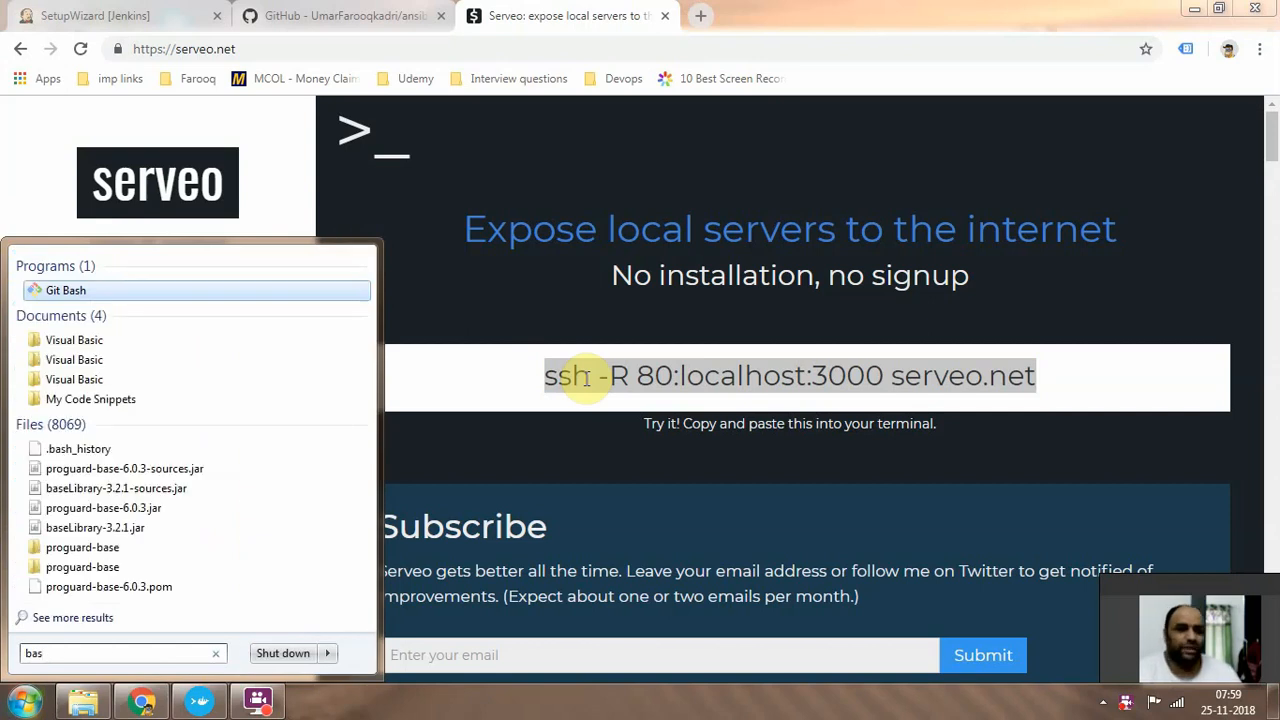
click(65, 290)
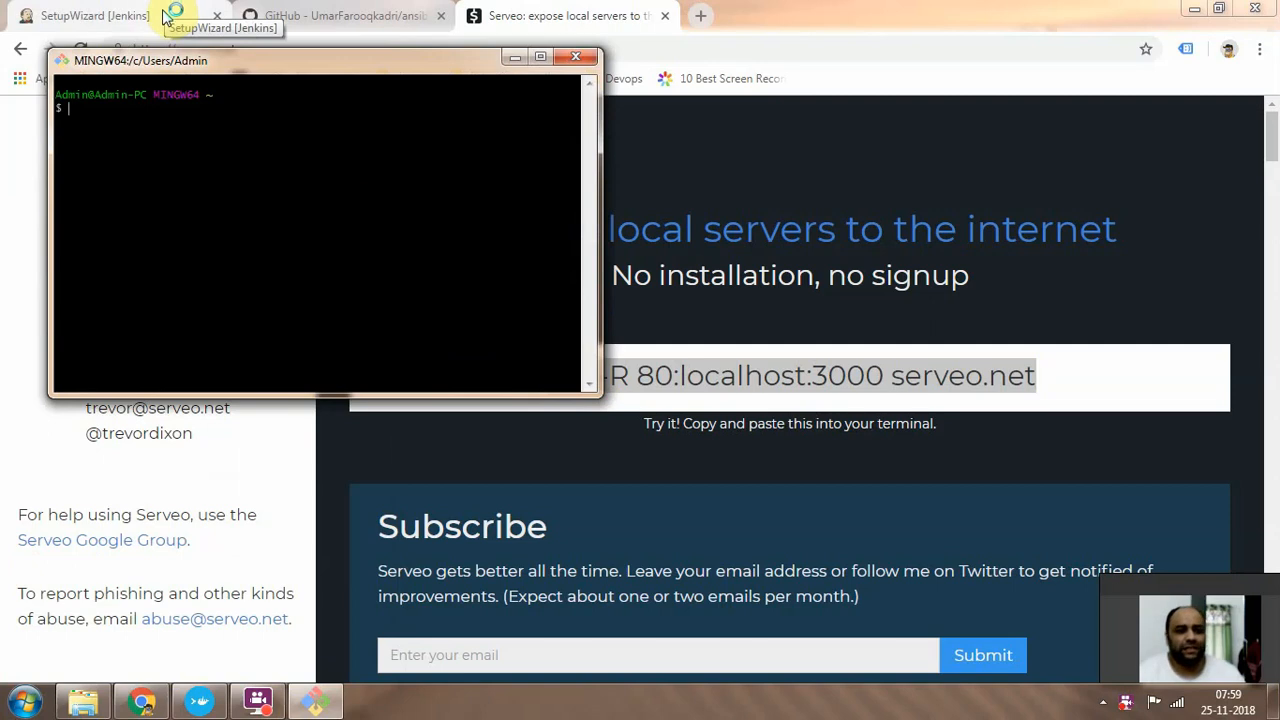
click(90, 15)
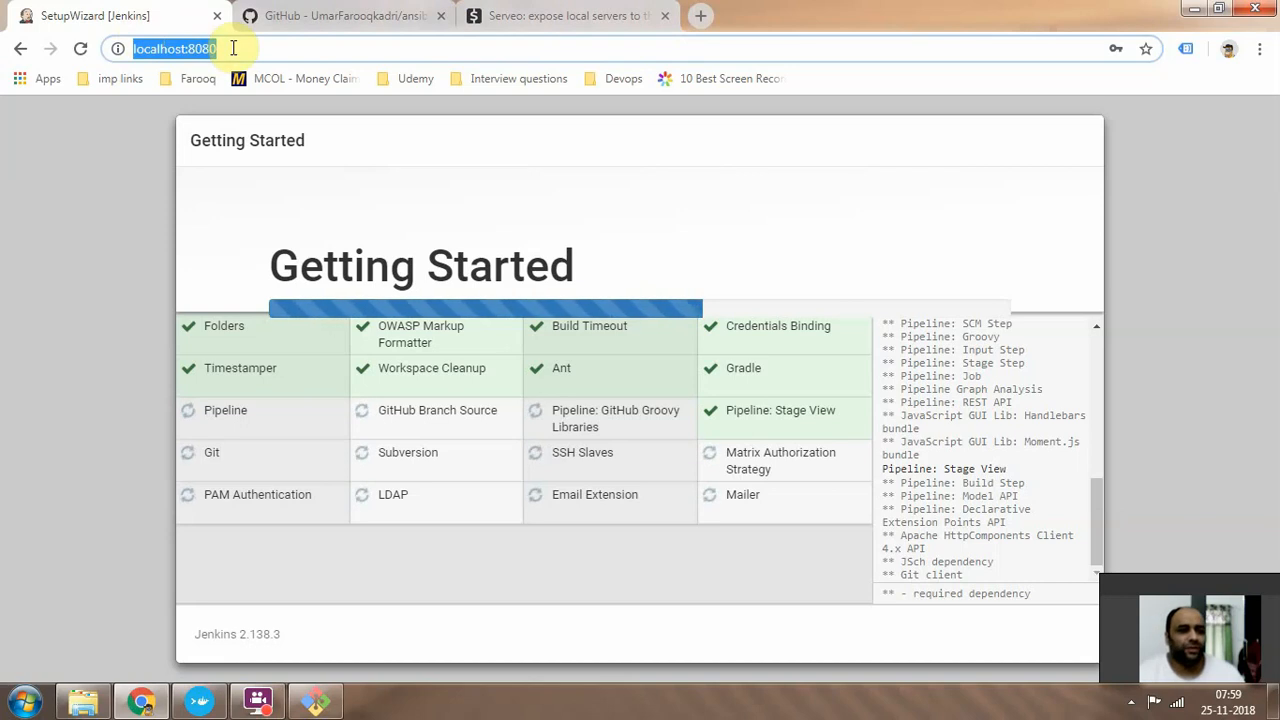
mouse_move(215, 78)
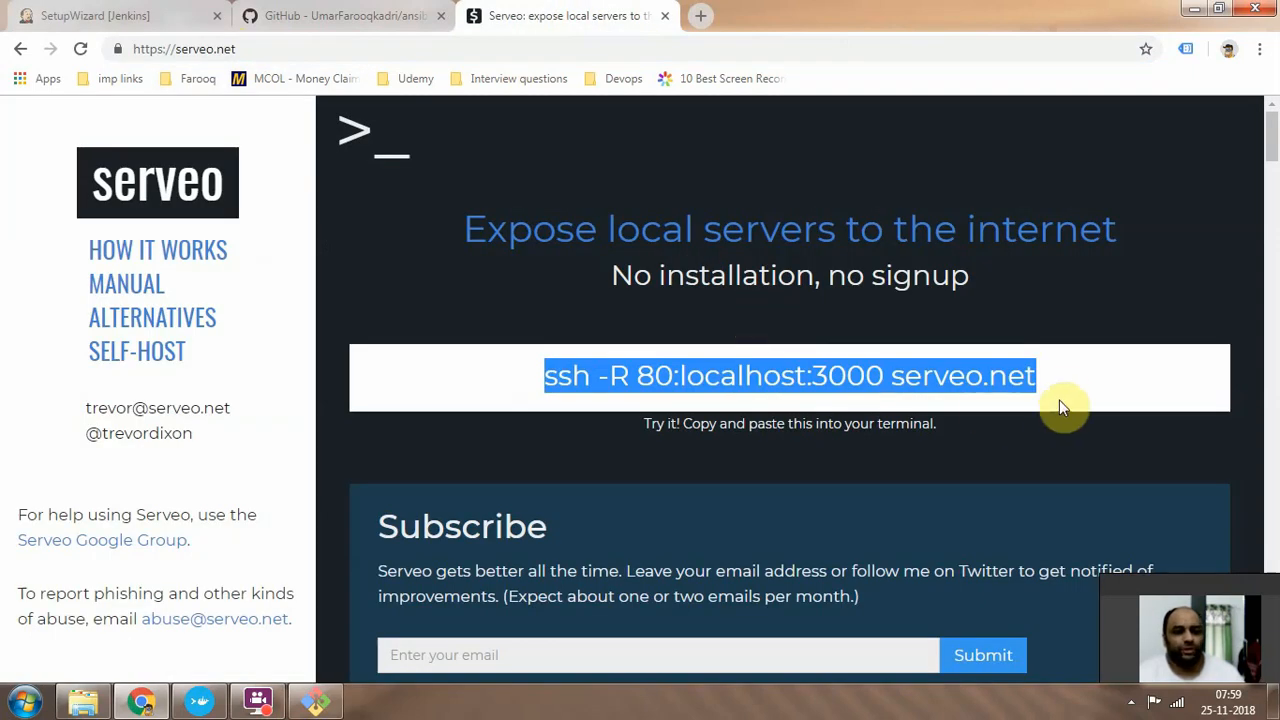
mouse_move(1060, 388)
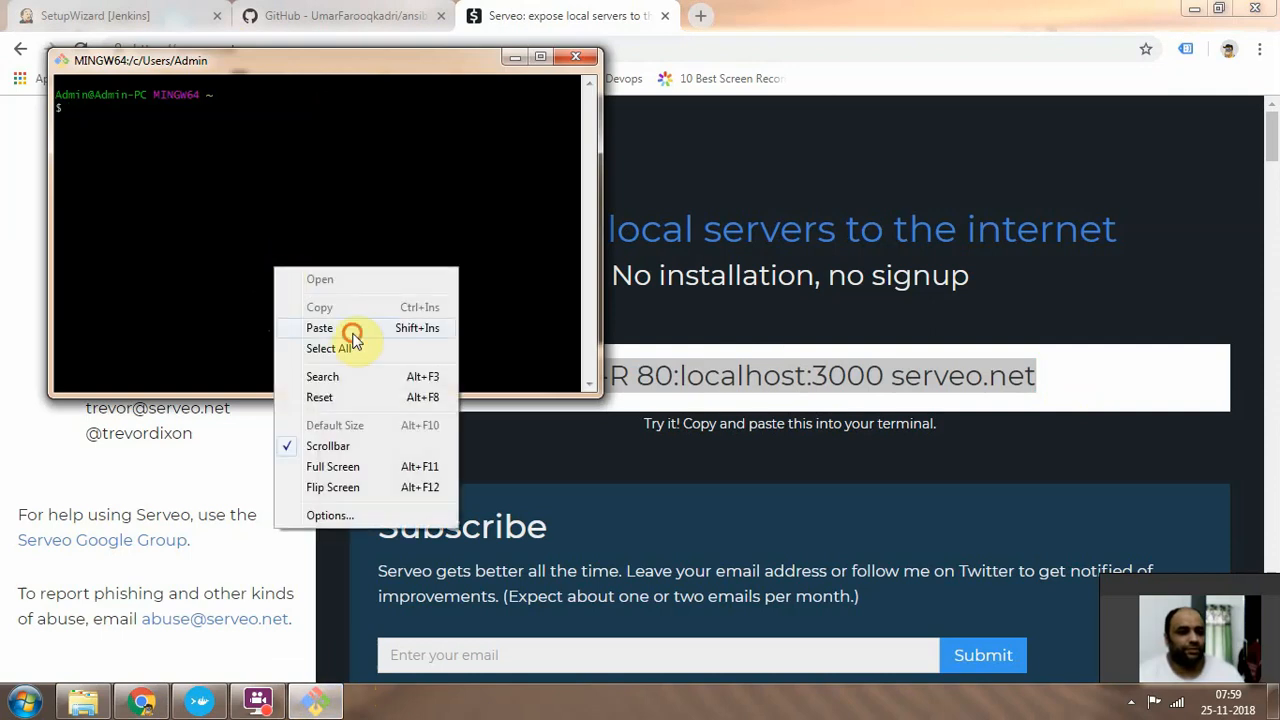
- Paste the Serveo ssh command with port 3000 changed to 8080 and run it
click(319, 328)
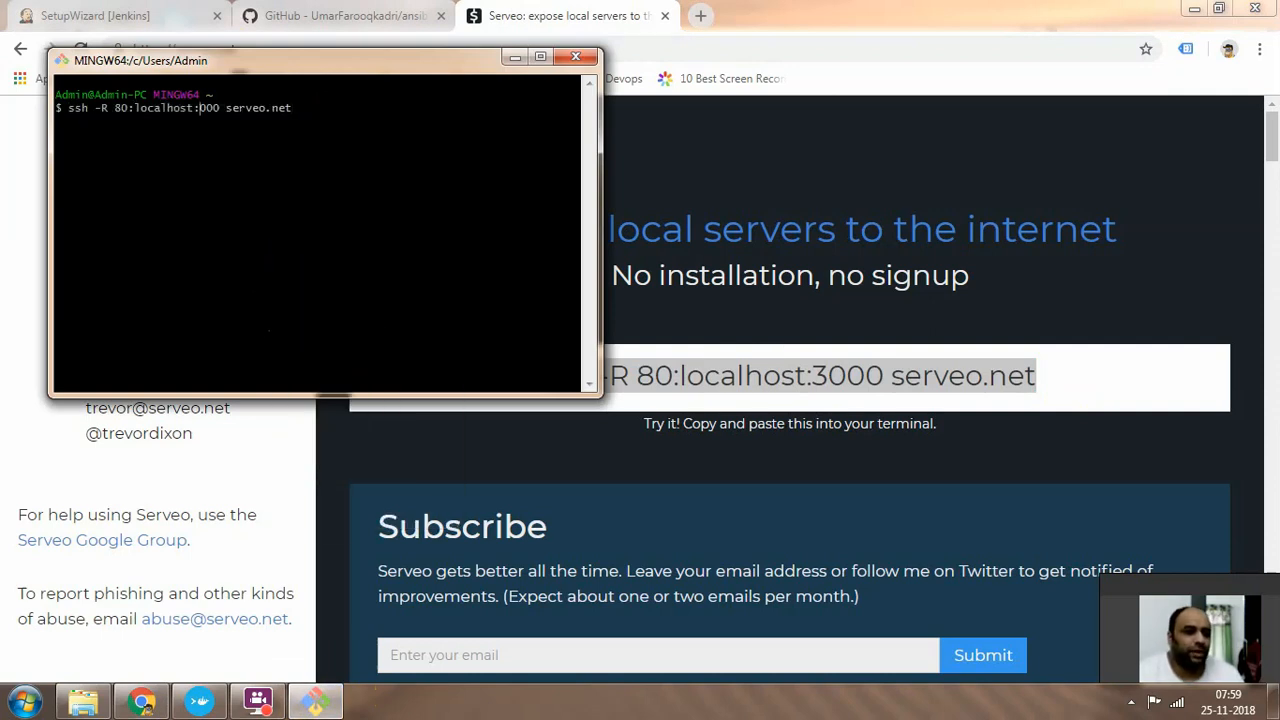
text(808)
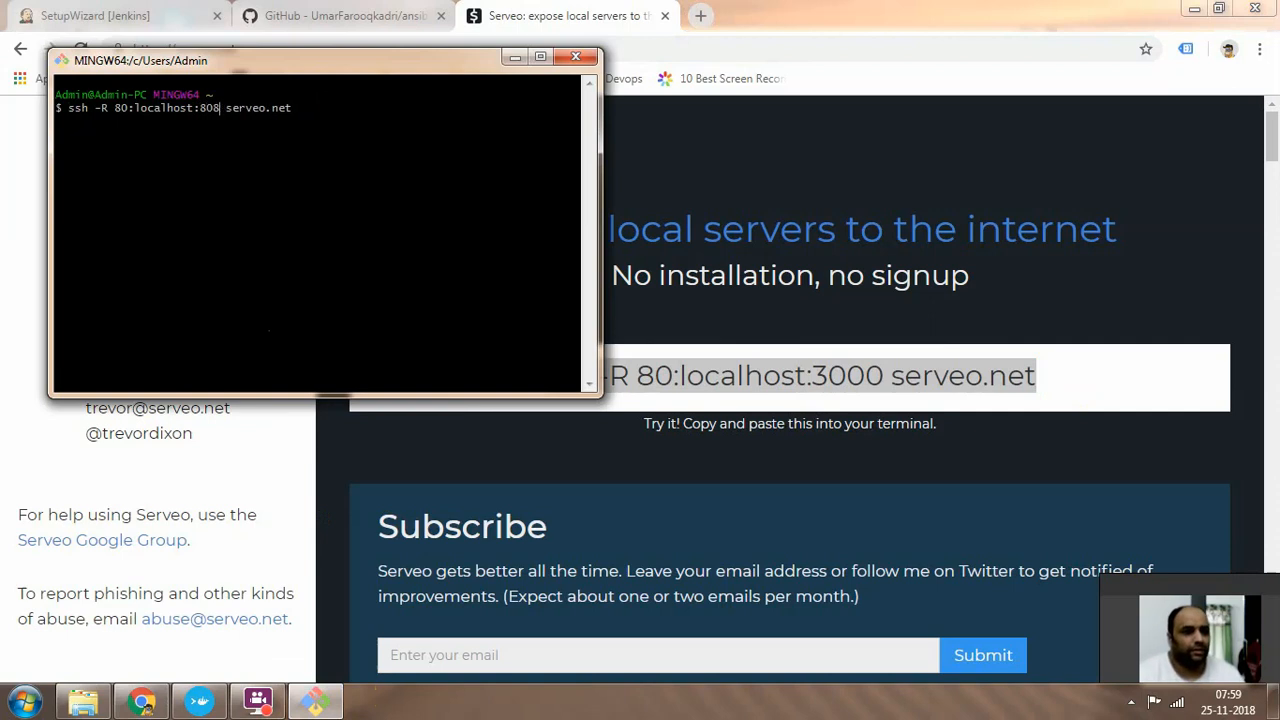
text(0)
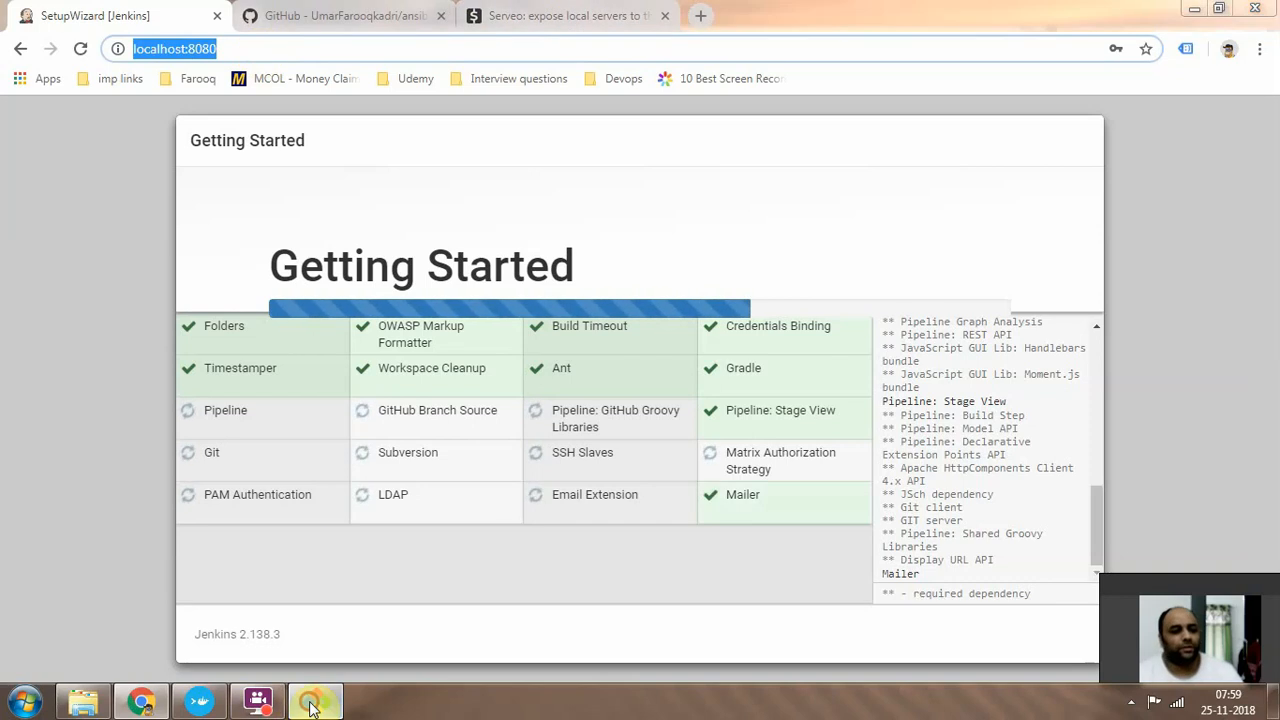
click(315, 700)
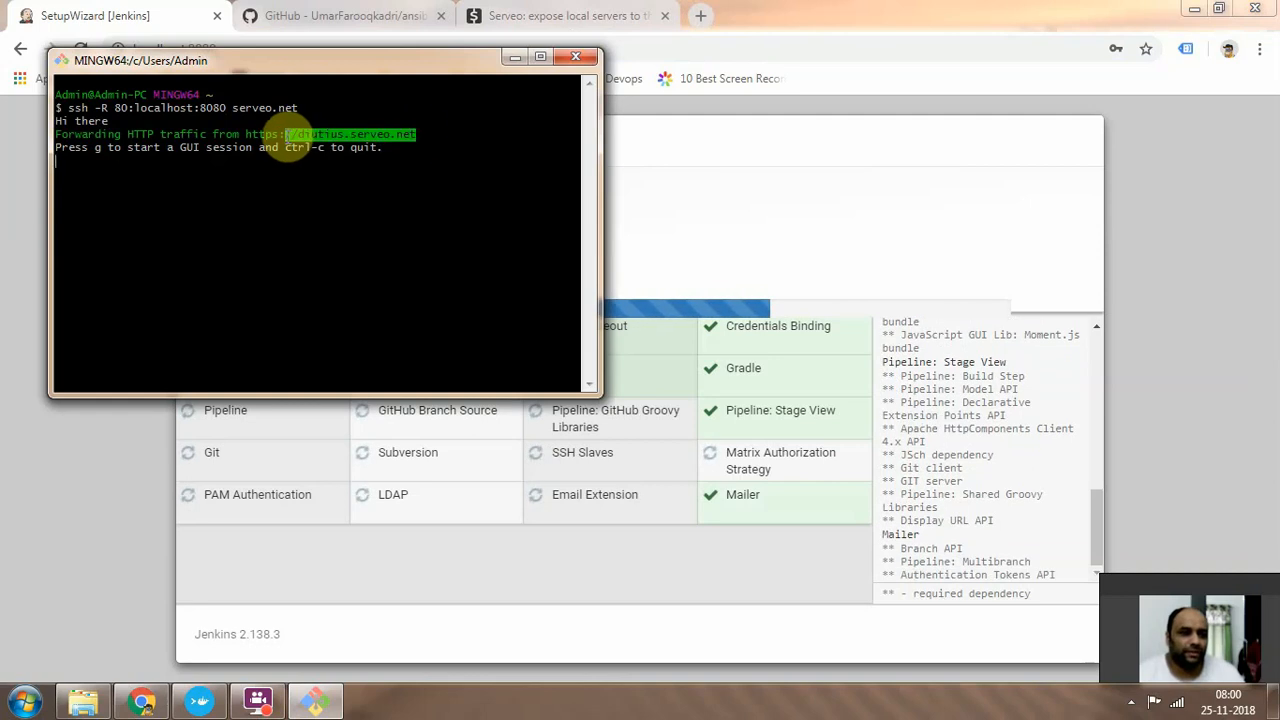
- Copy the serveo.net forwarding URL and open it in a new browser tab
right_click(260, 140)
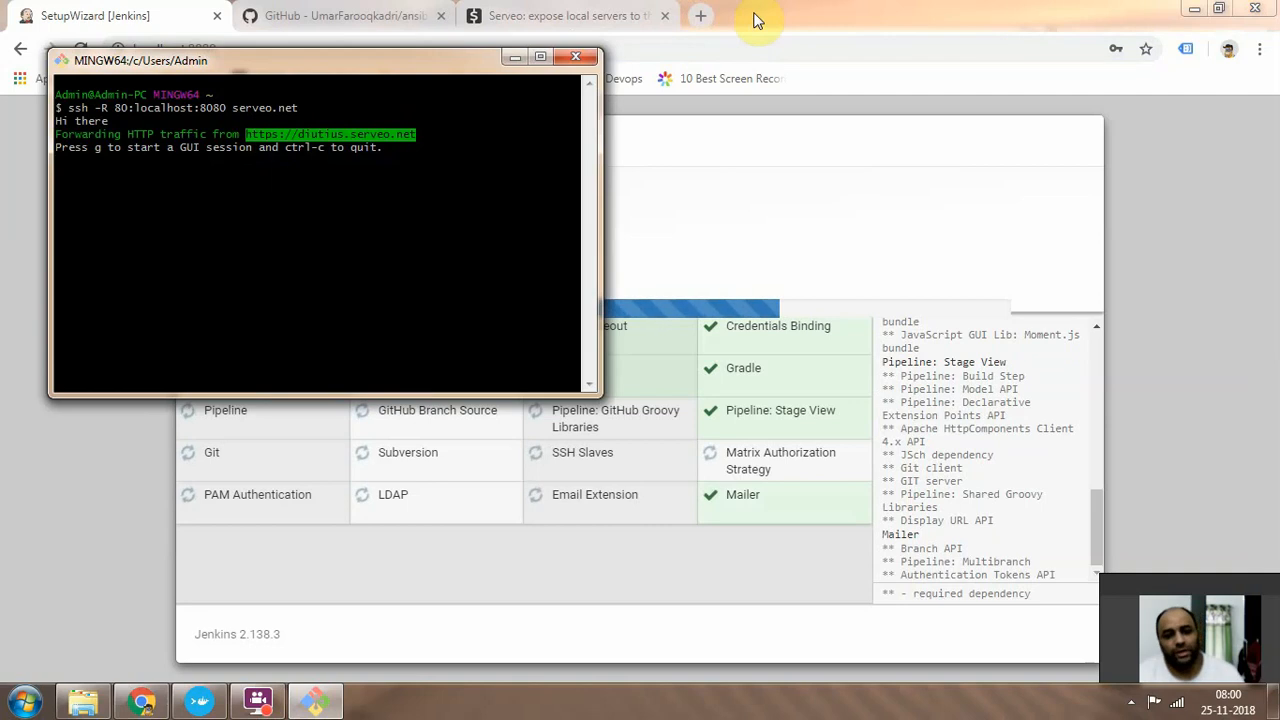
click(700, 15)
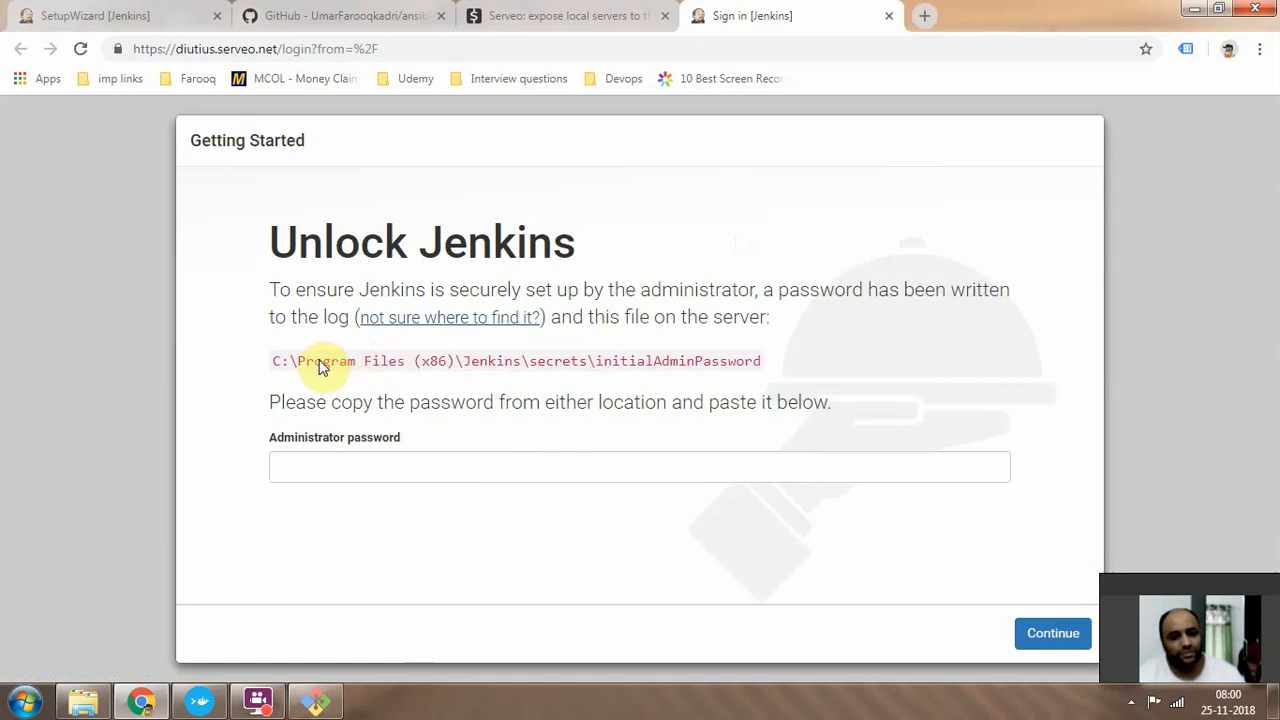
mouse_move(443, 358)
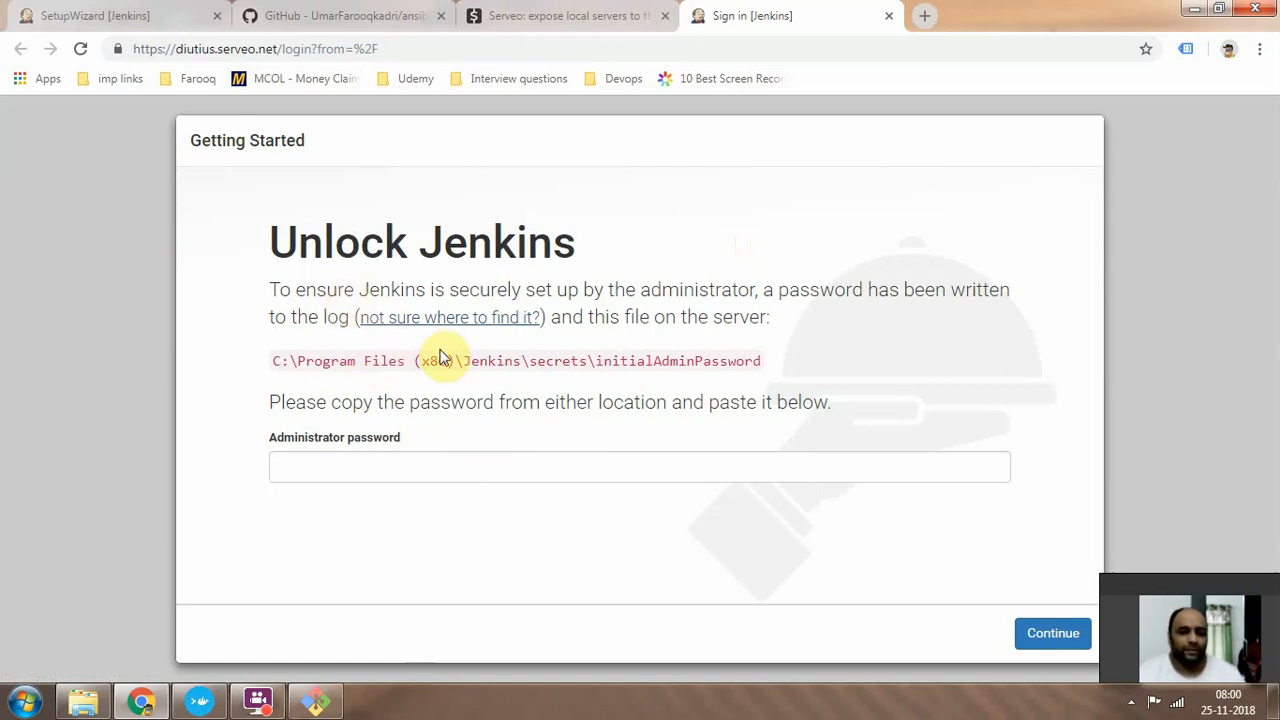